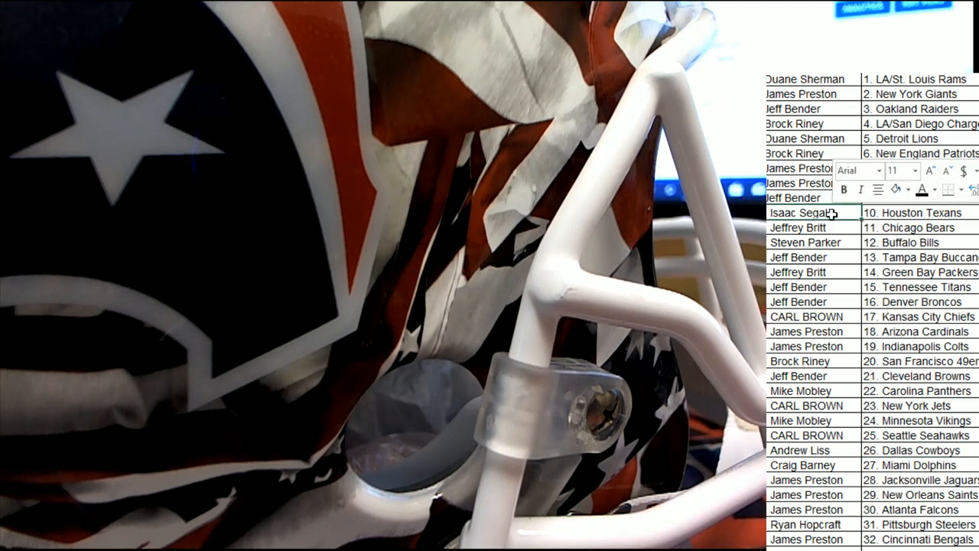
Step: Check the Houston Texans owner in row 10 of the Excel owner list
left_click(900, 190)
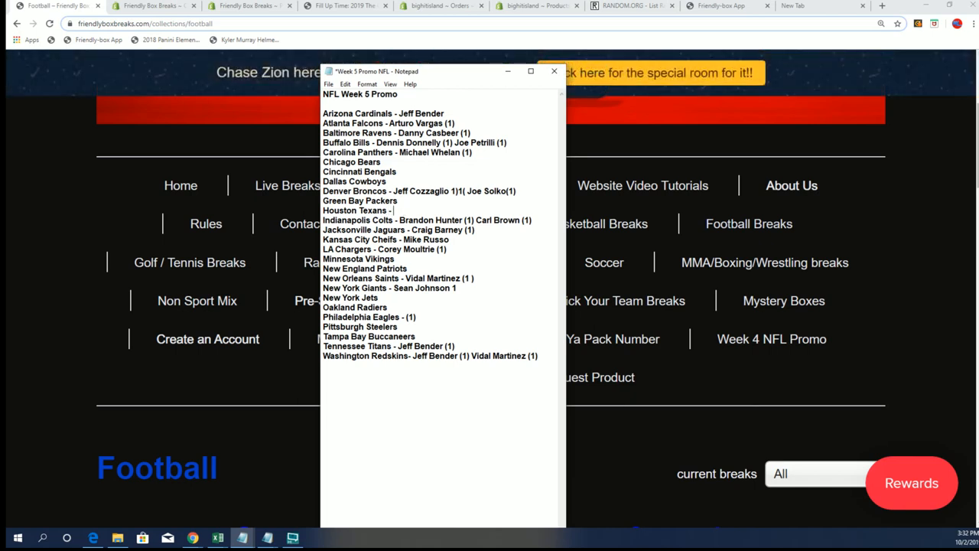
Step: Enter 'Issac' as the Houston Texans owner in the Week 5 promo list
type("Iss")
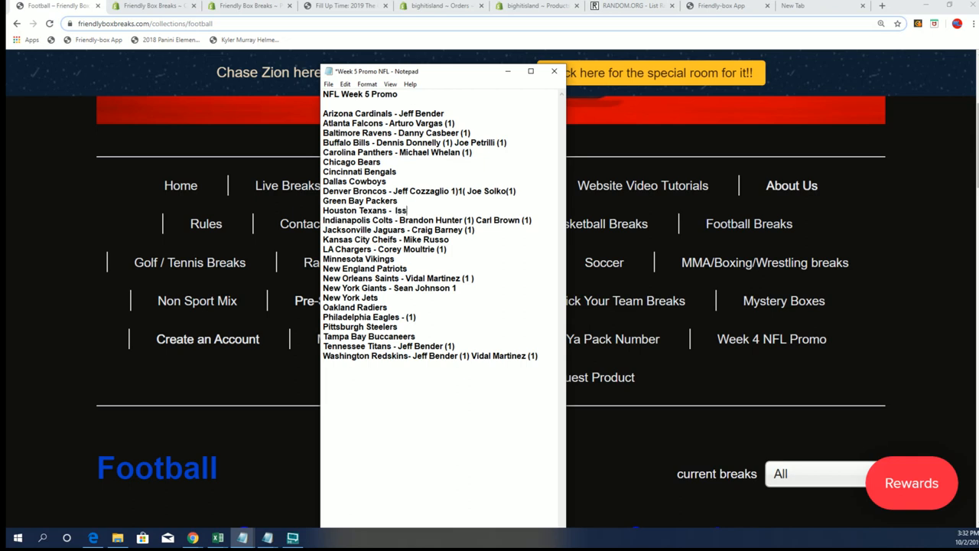
type("ac")
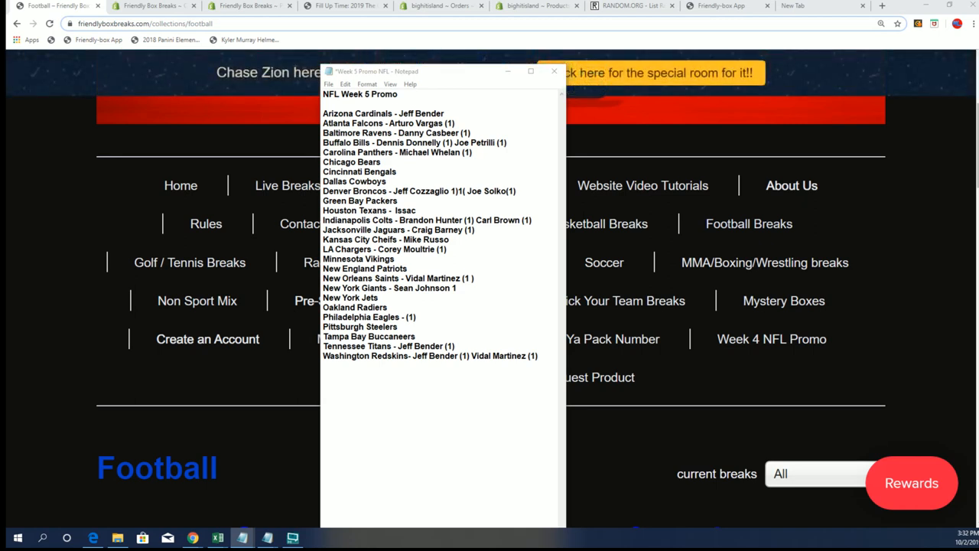
left_click(217, 538)
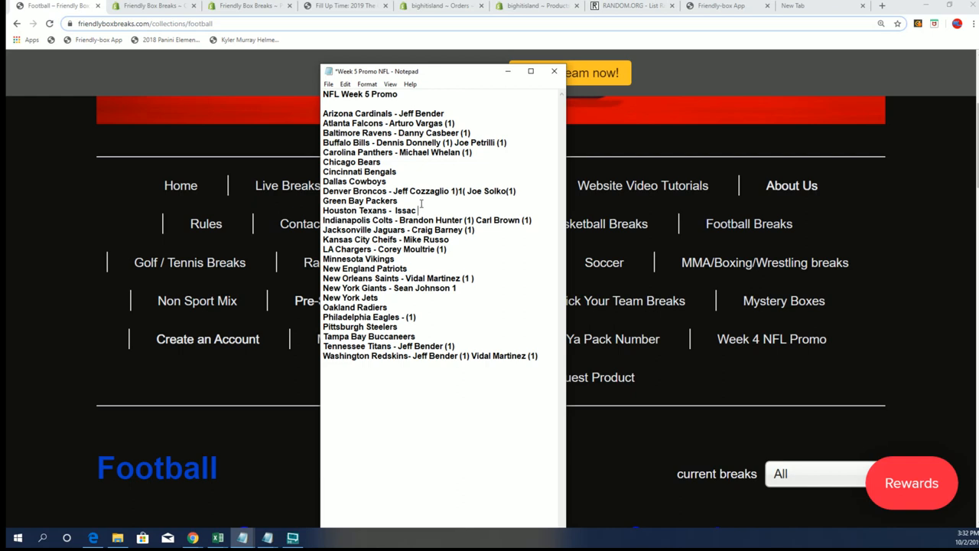
type("Seg")
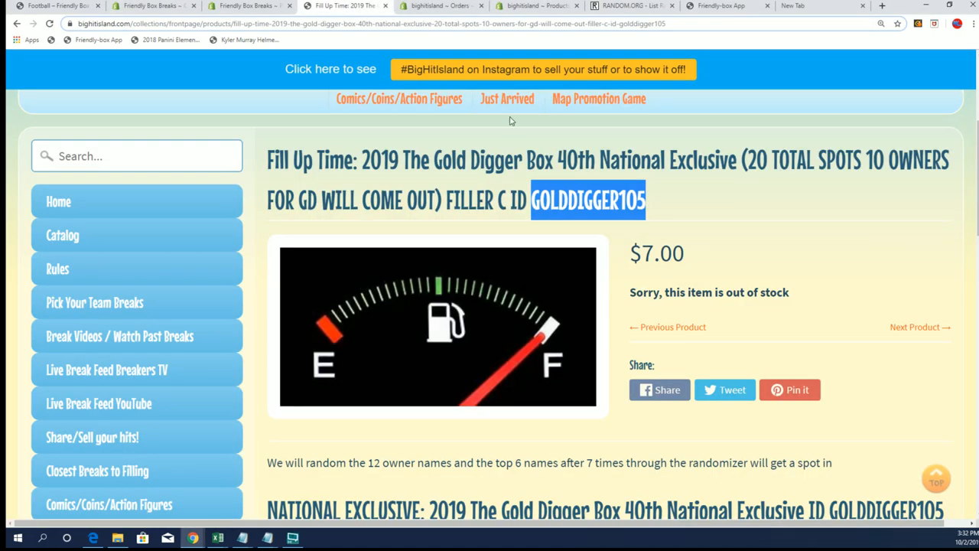
Step: View the Map Promotion Game page, then copy the owner names column from the Excel sheet
scroll("up", 3)
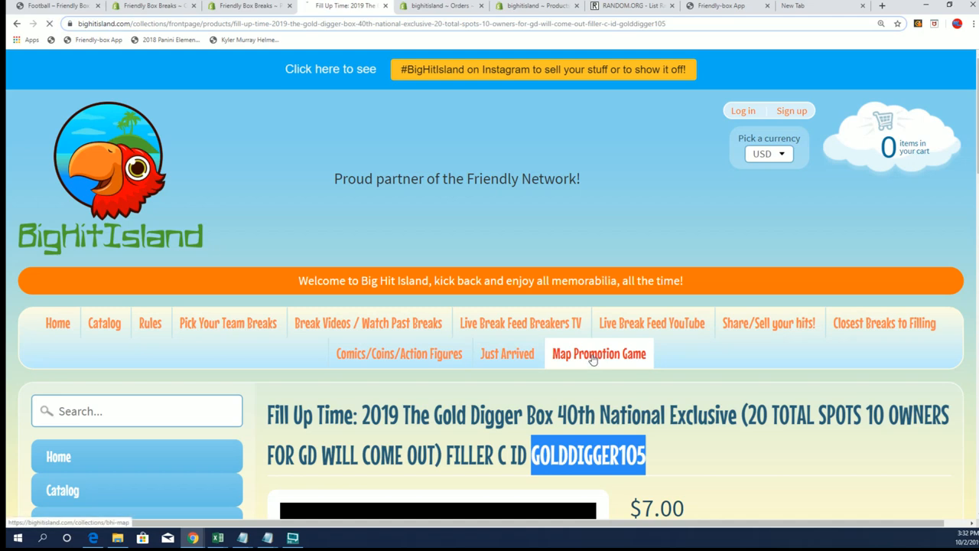
left_click(599, 353)
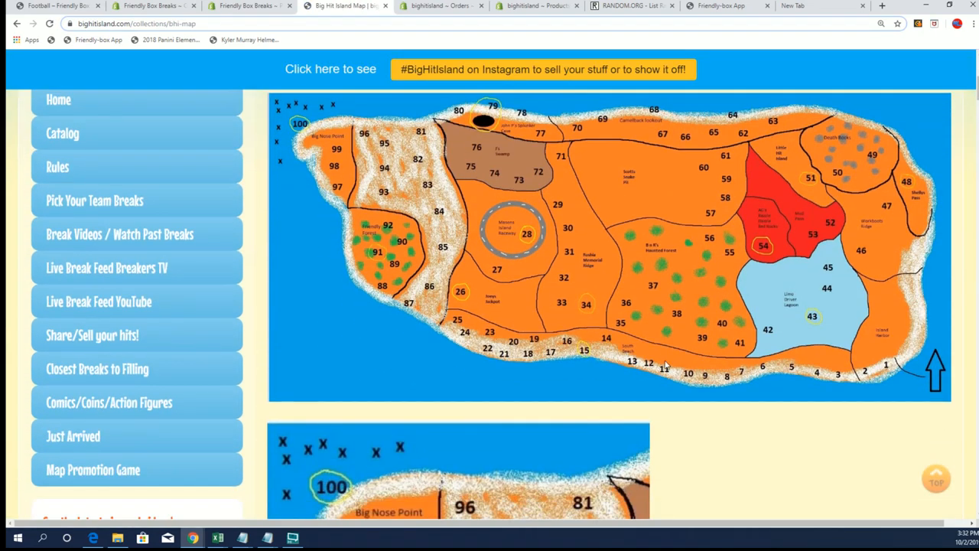
mouse_move(797, 382)
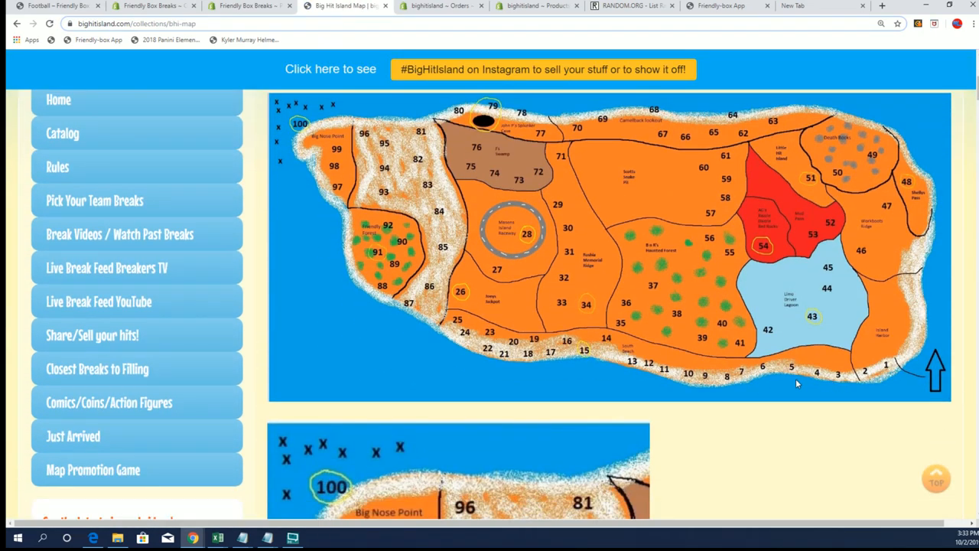
mouse_move(416, 6)
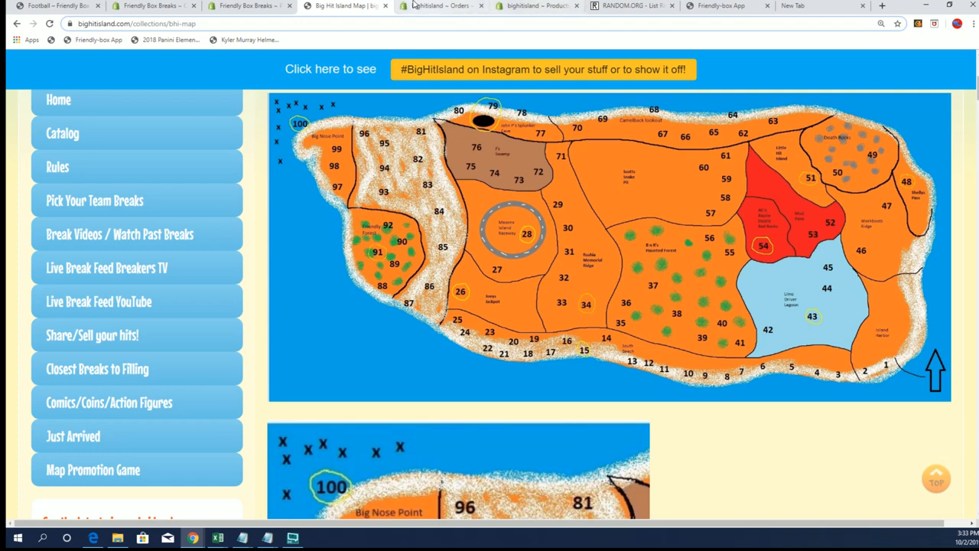
mouse_move(344, 6)
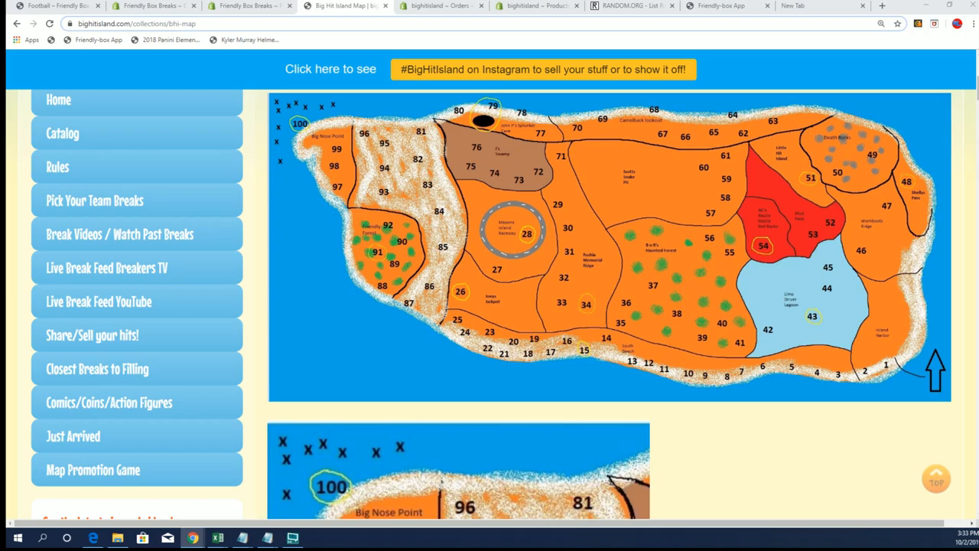
left_click(217, 538)
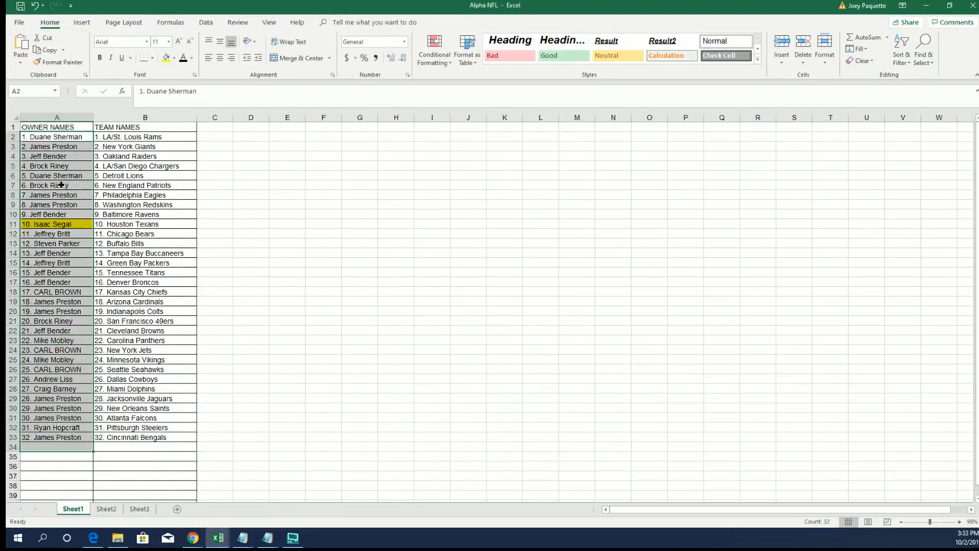
key("ctrl+c")
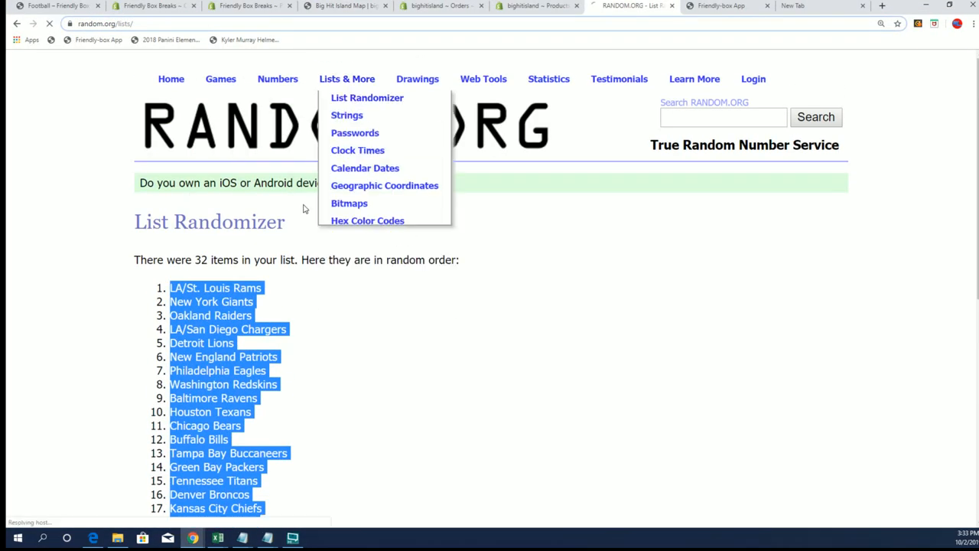
Step: Paste the 32 owner names into the RANDOM.ORG list and randomize it repeatedly
right_click(340, 309)
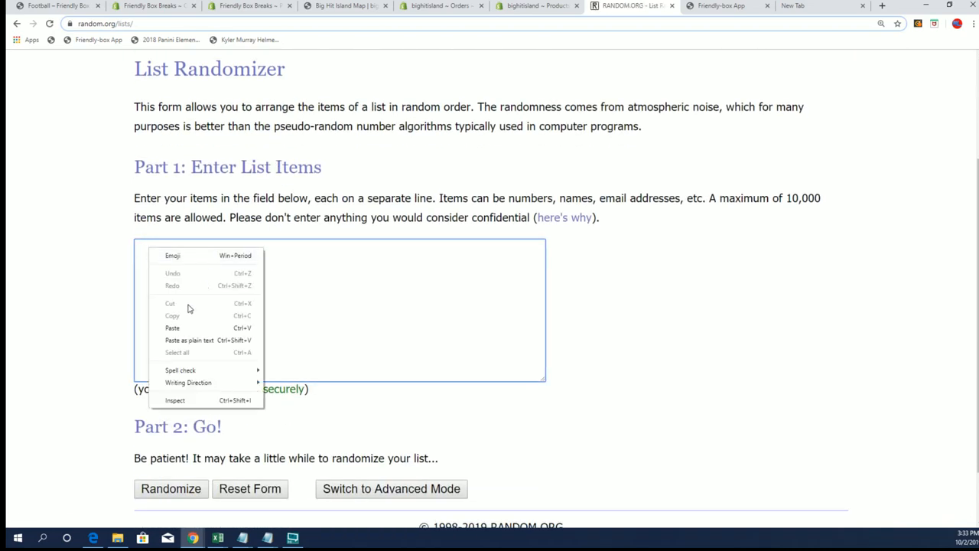
left_click(171, 327)
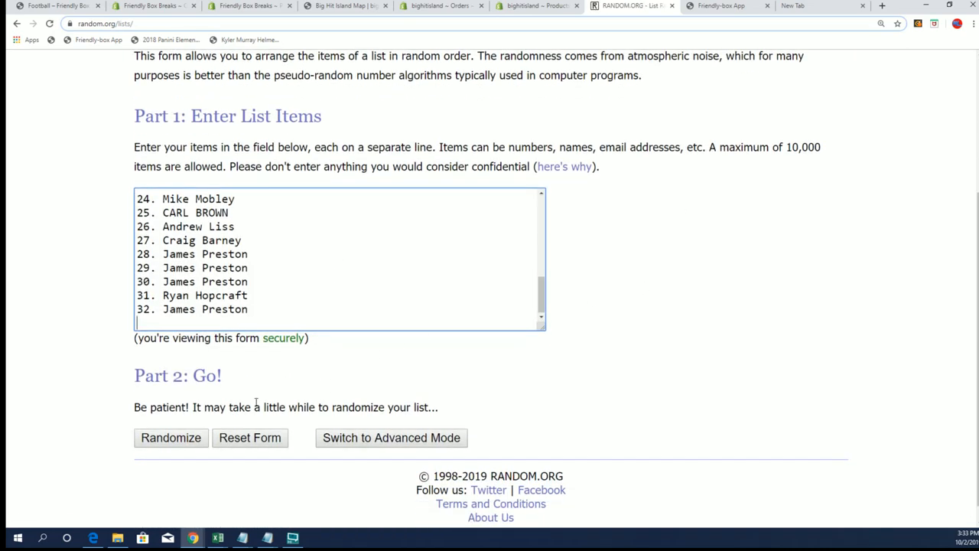
left_click(171, 437)
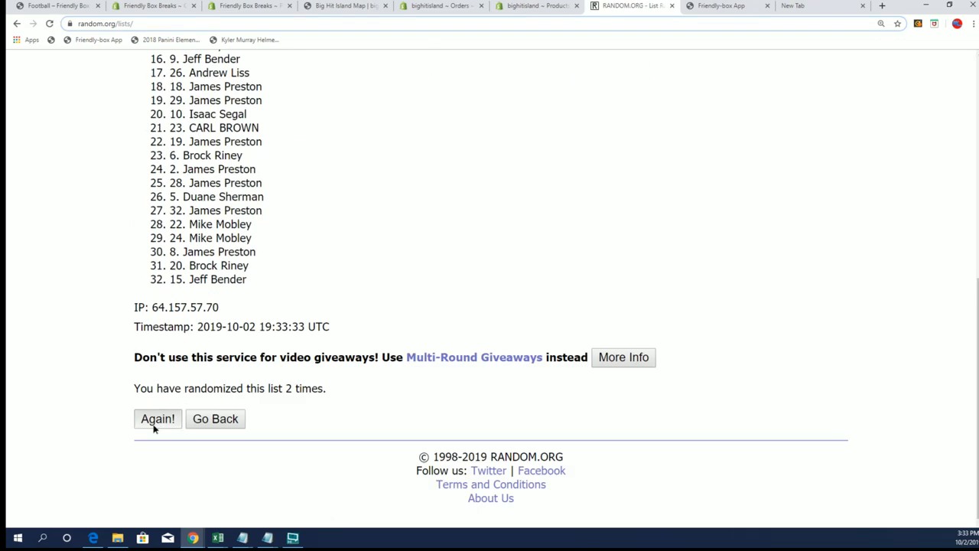
left_click(158, 419)
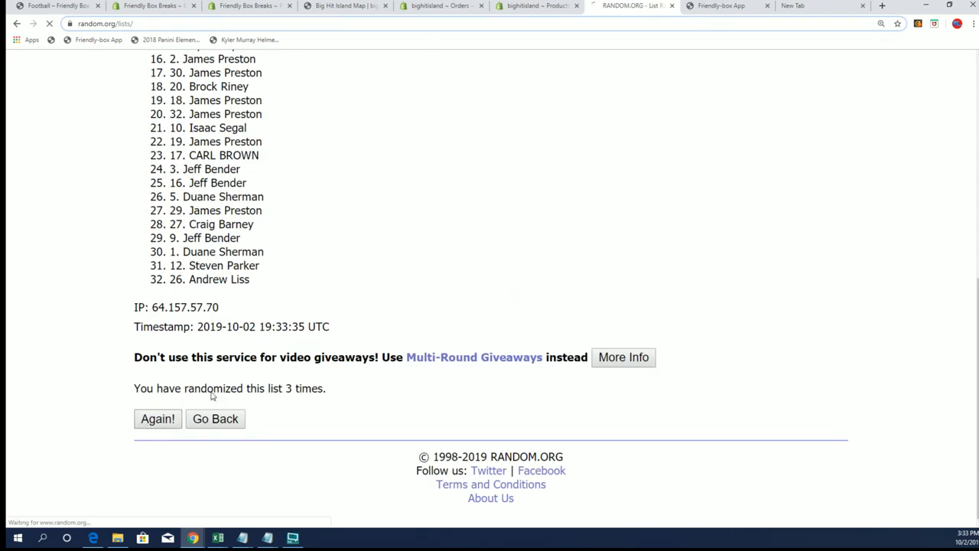
left_click(157, 419)
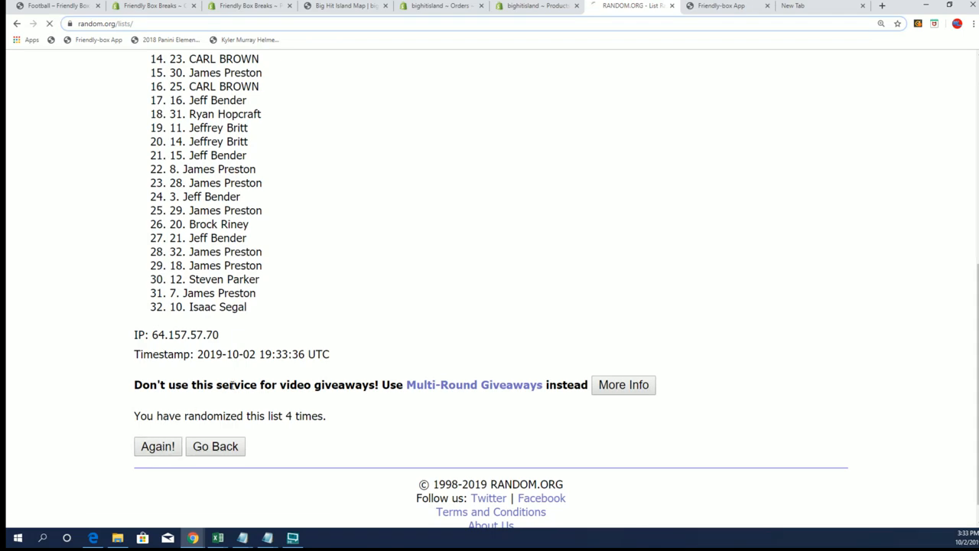
left_click(158, 447)
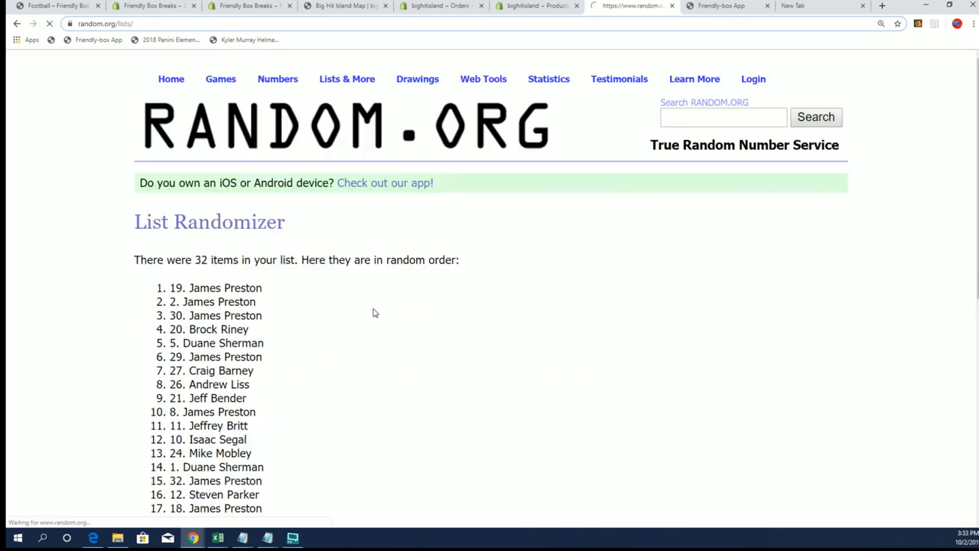
scroll("down", 3)
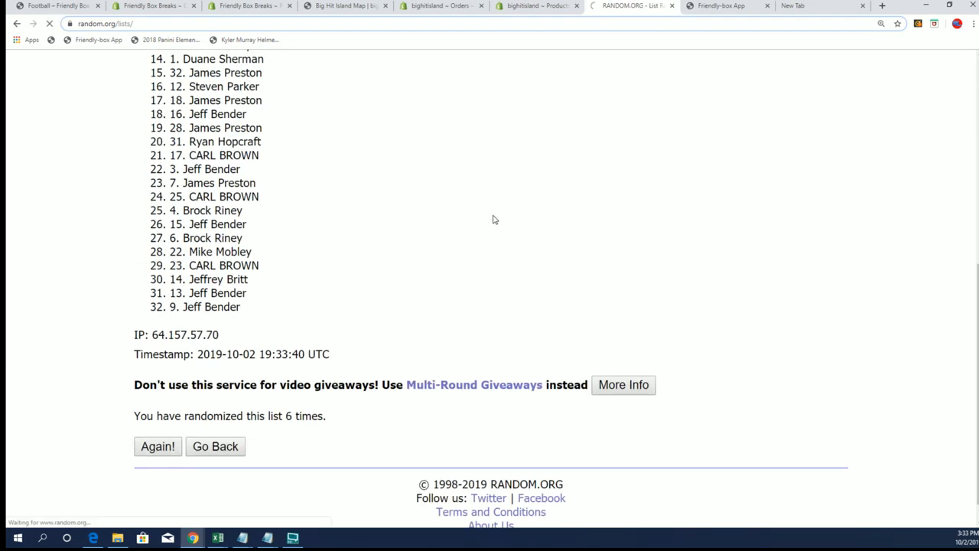
left_click(157, 447)
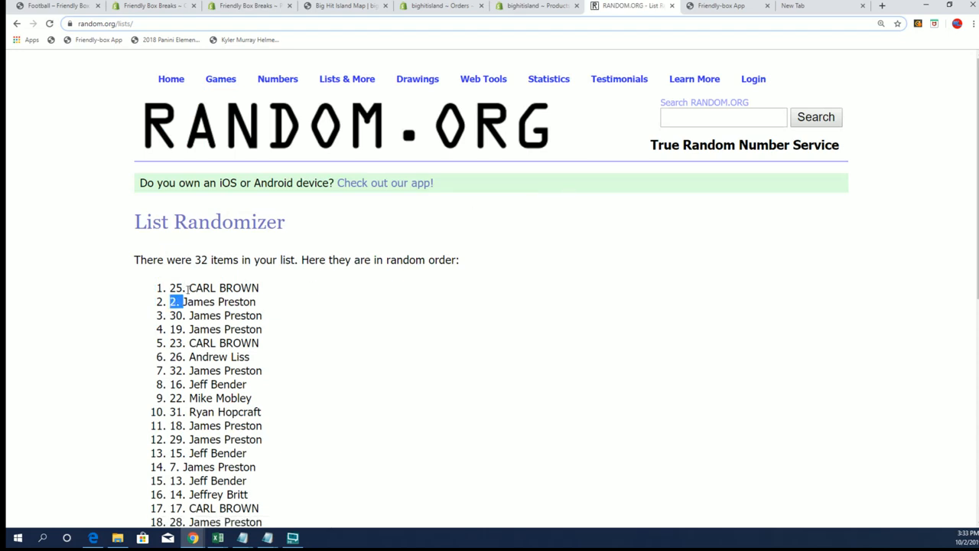
right_click(224, 287)
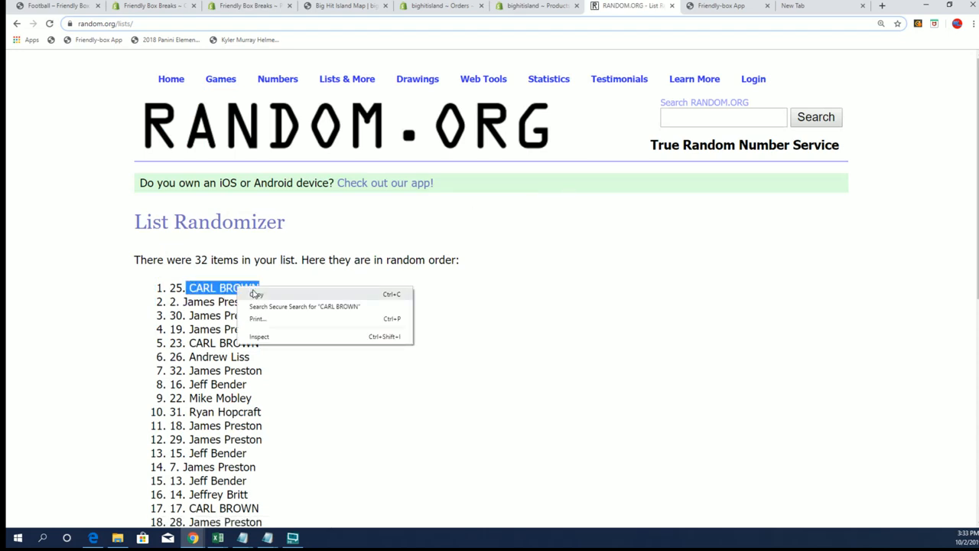
left_click(532, 16)
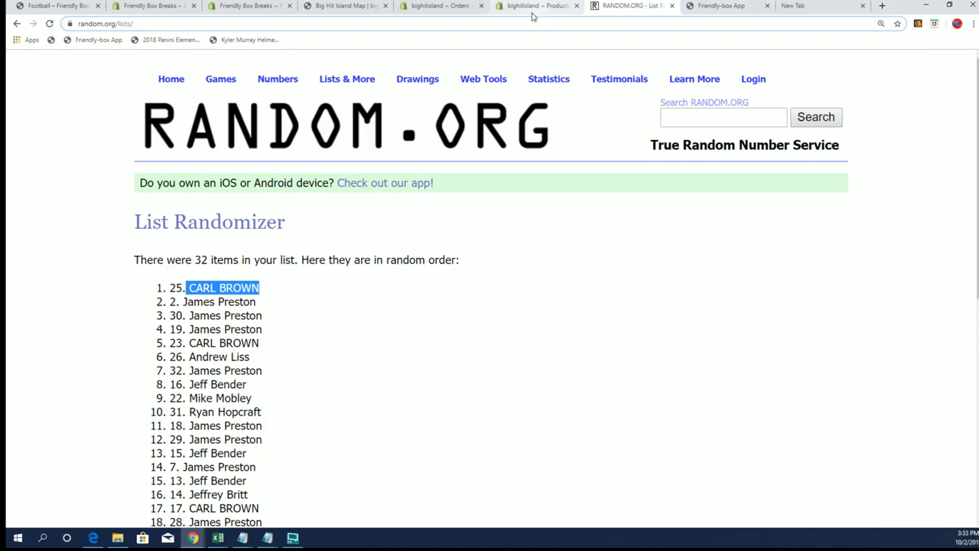
left_click(346, 6)
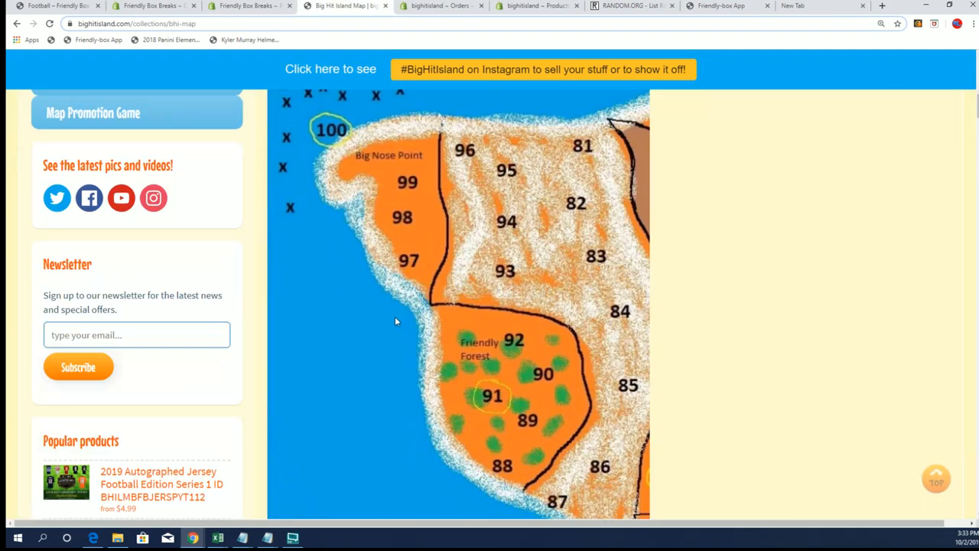
scroll("down", 3)
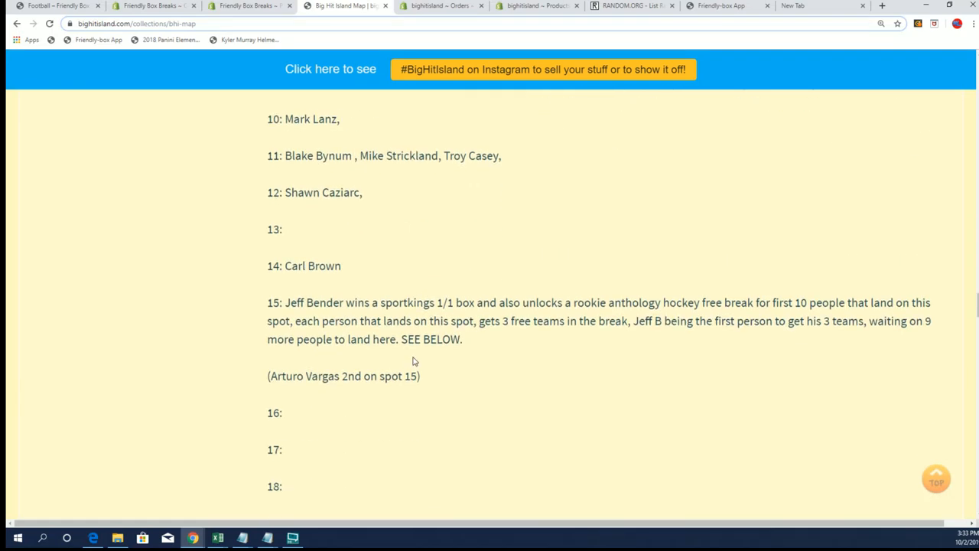
scroll("up", 3)
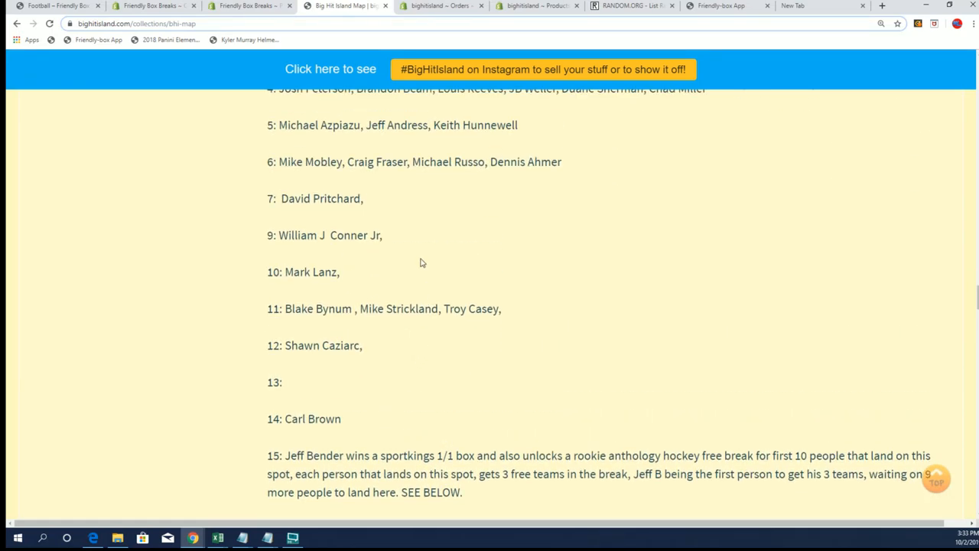
scroll("up", 3)
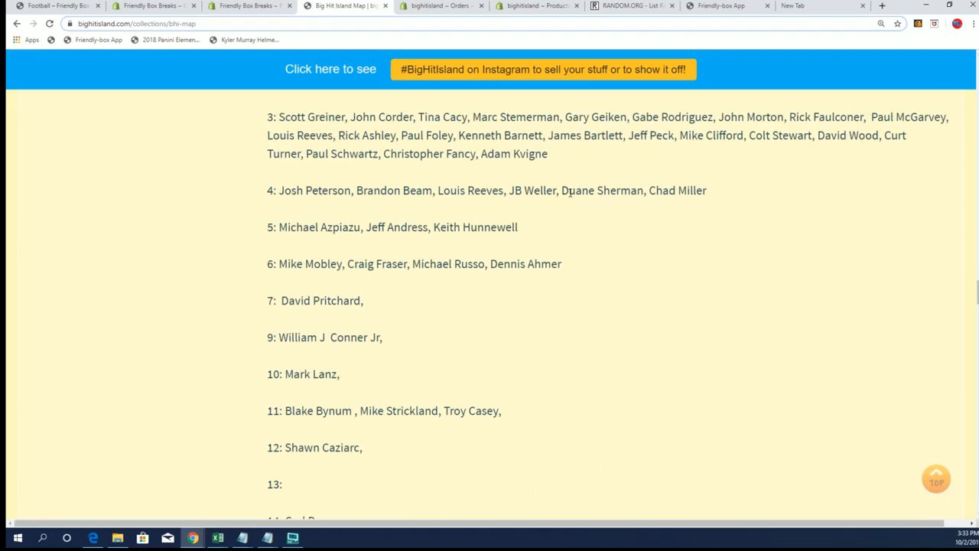
scroll("up", 3)
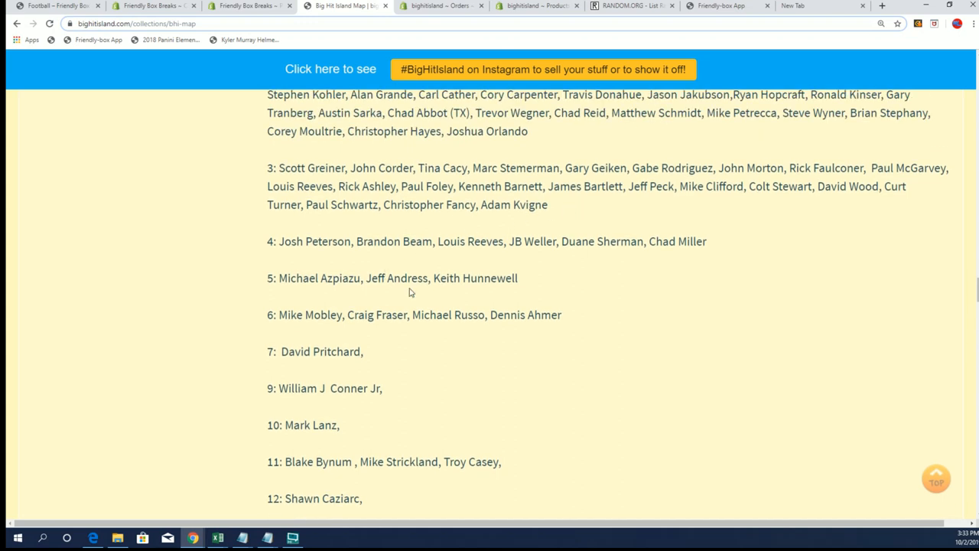
scroll("down", 3)
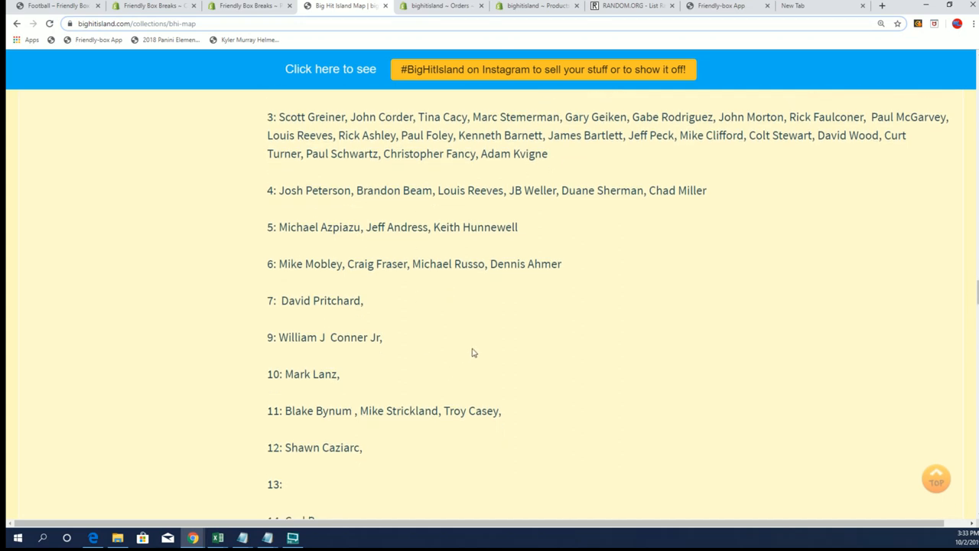
scroll("up", 3)
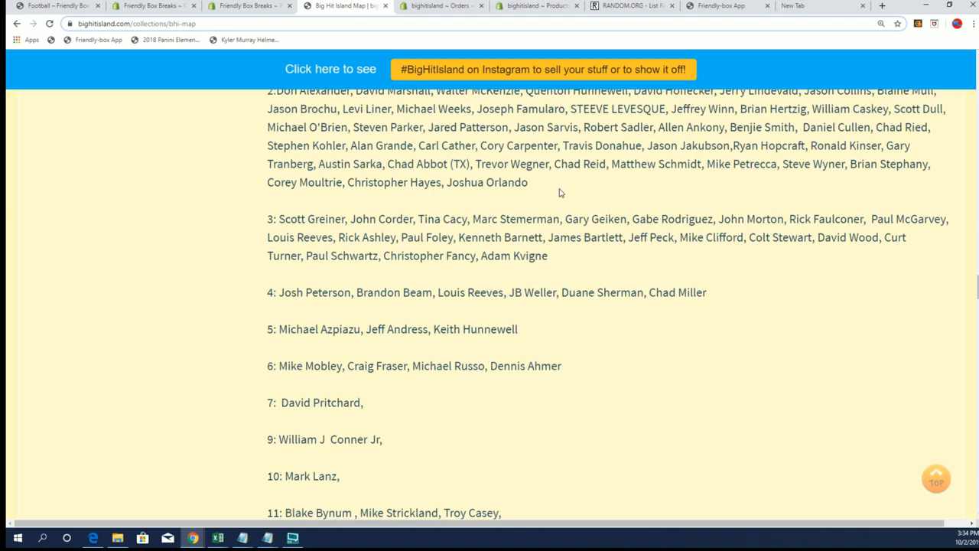
mouse_move(606, 251)
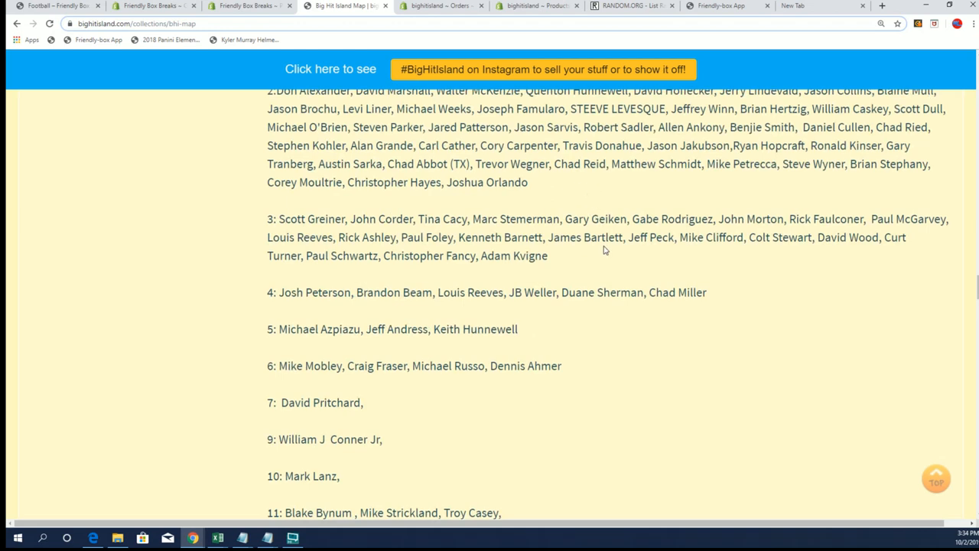